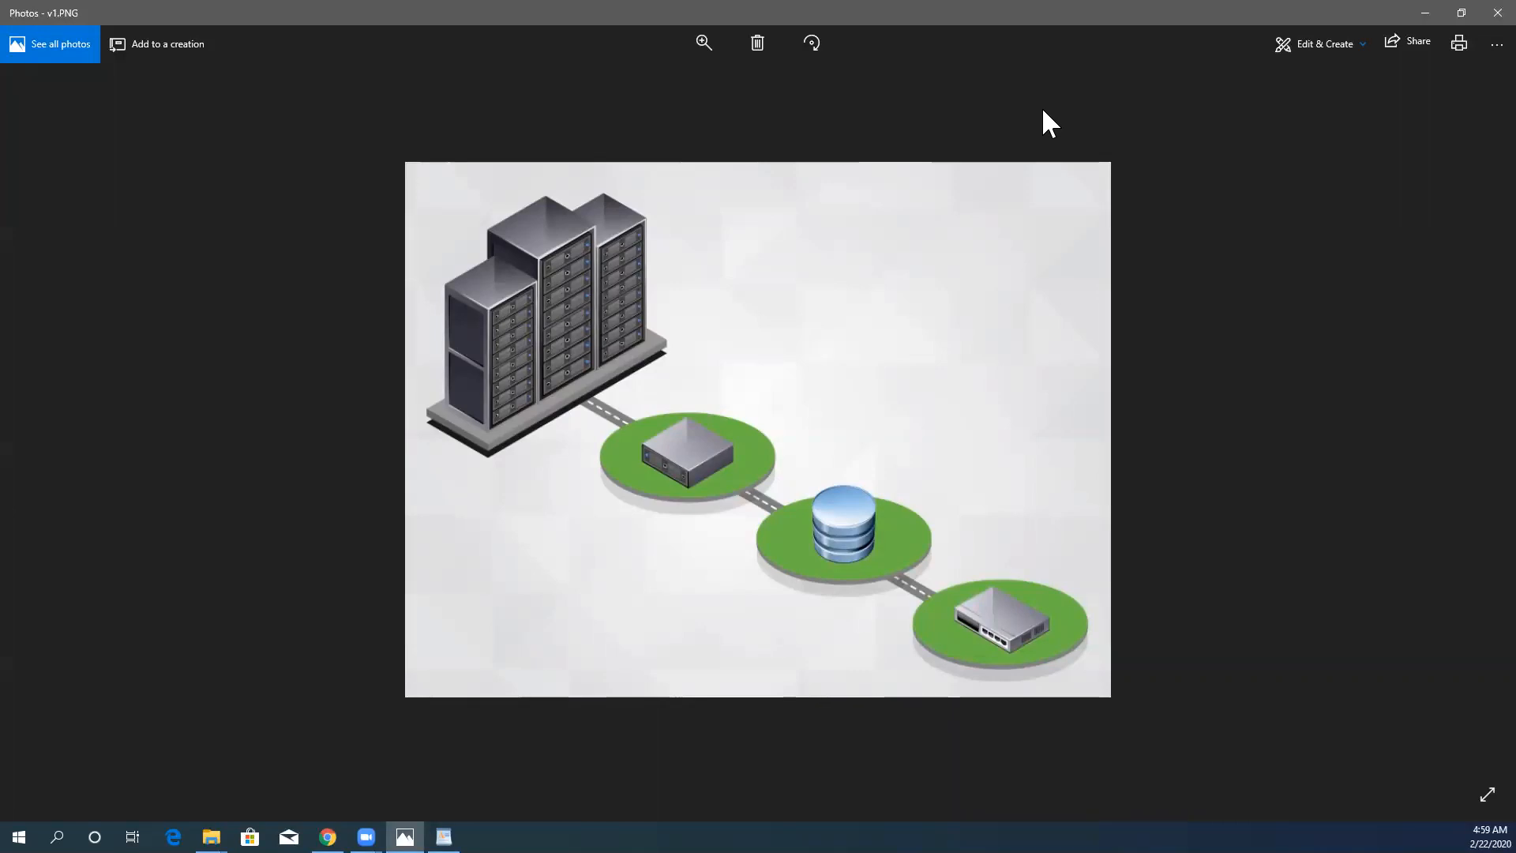
mouse_move(811, 43)
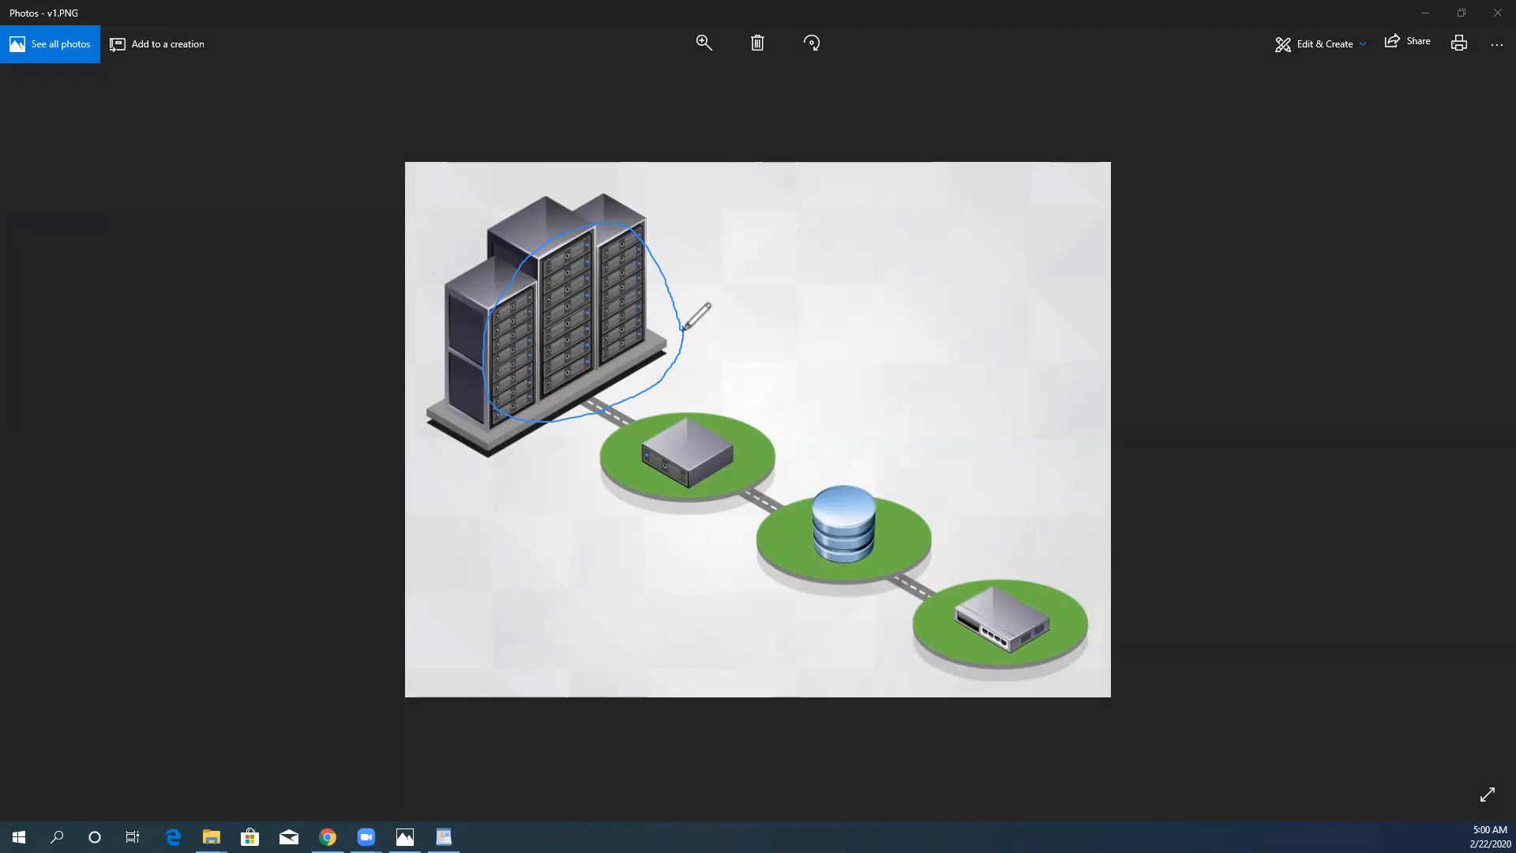
mouse_move(725, 431)
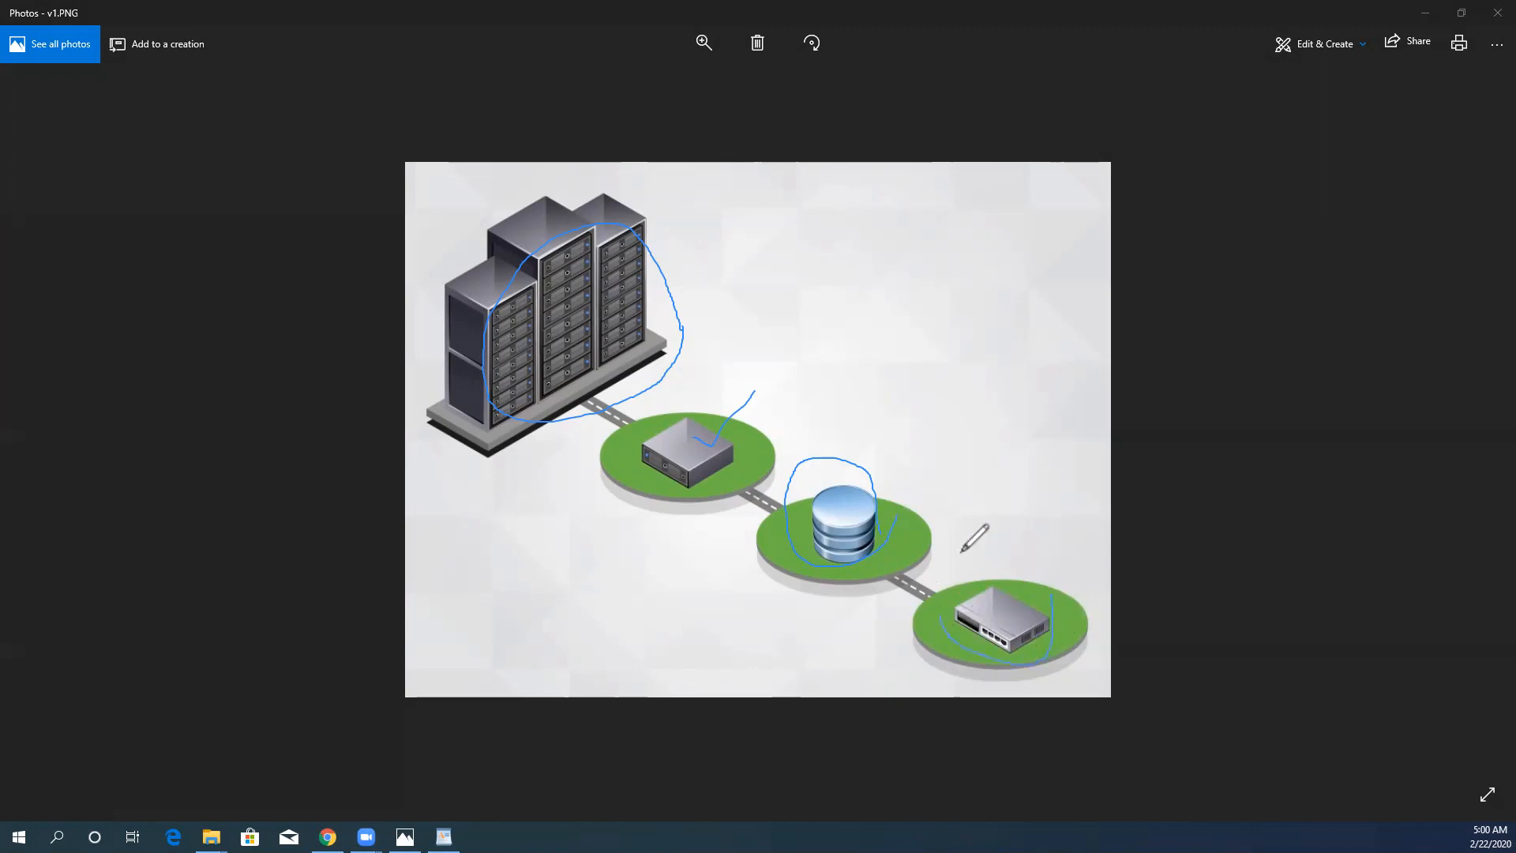
Draw a blue ink loop around the network device on the last platform of v1.PNG
left_click_drag(966, 526, 1049, 595)
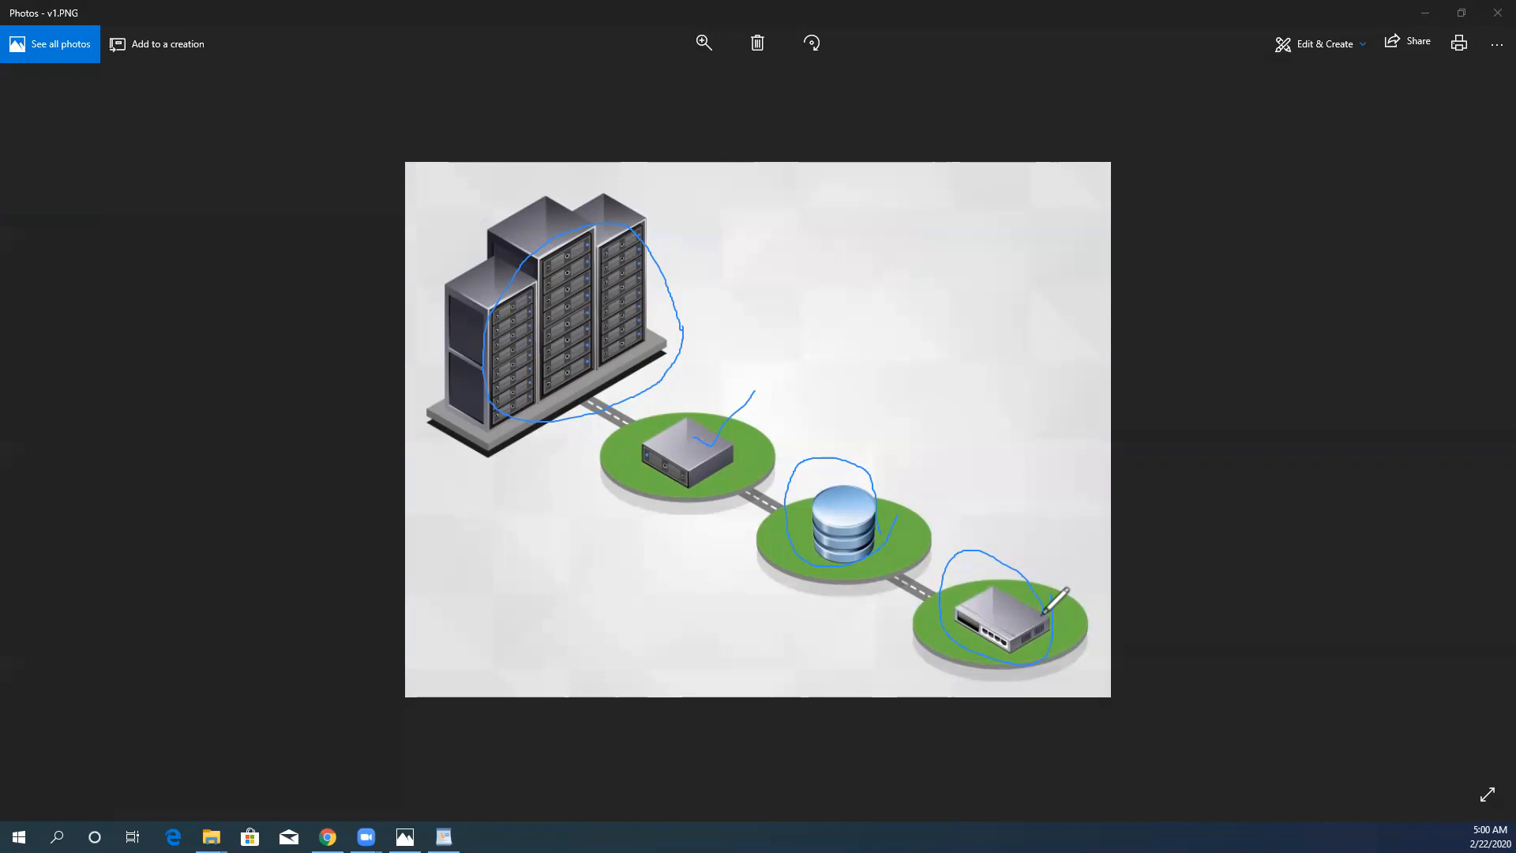
mouse_move(822, 445)
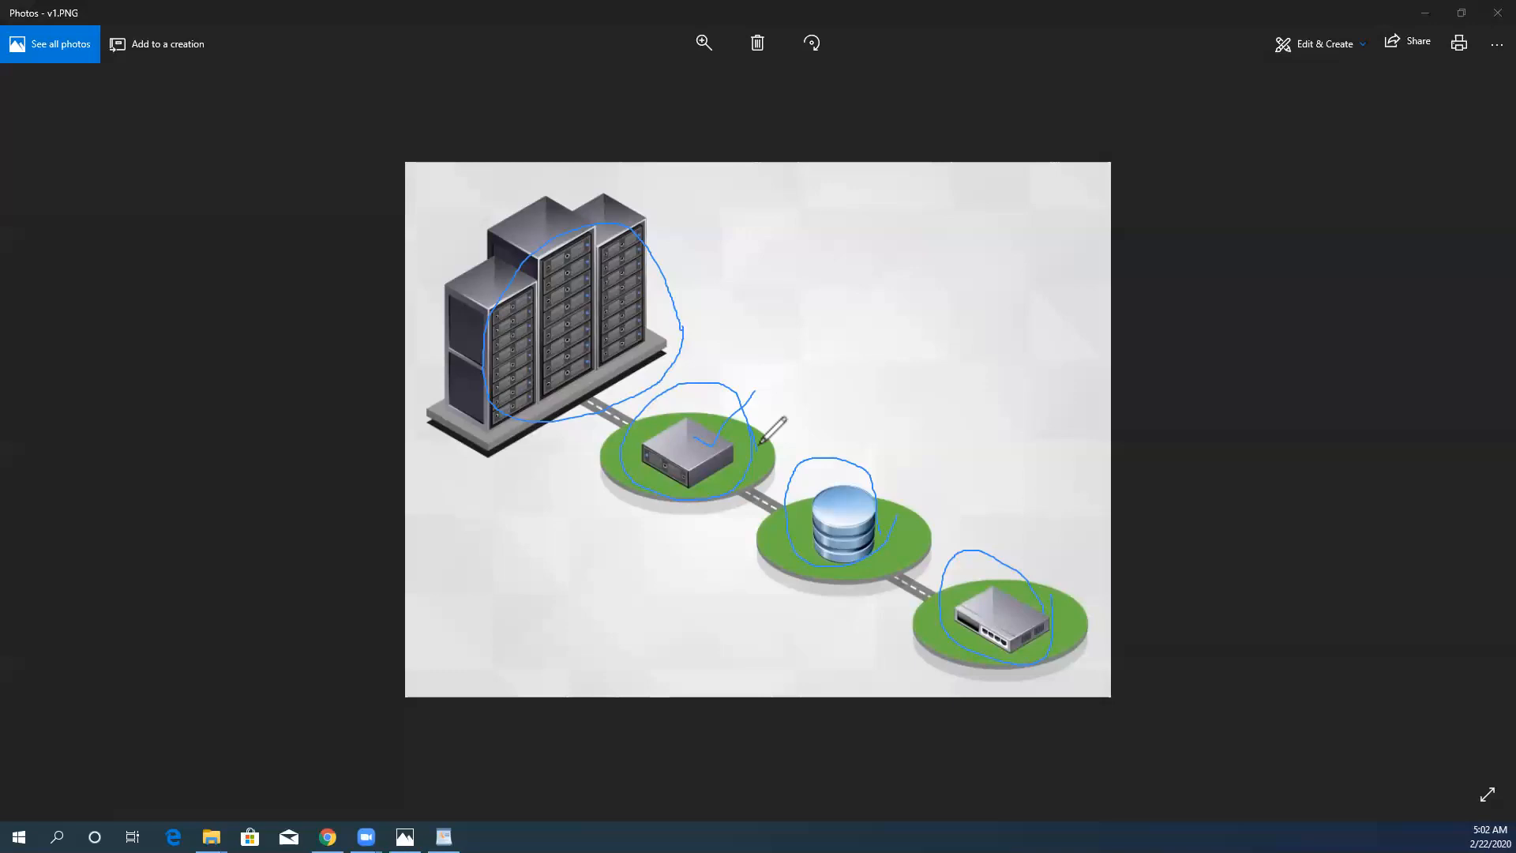
mouse_move(827, 230)
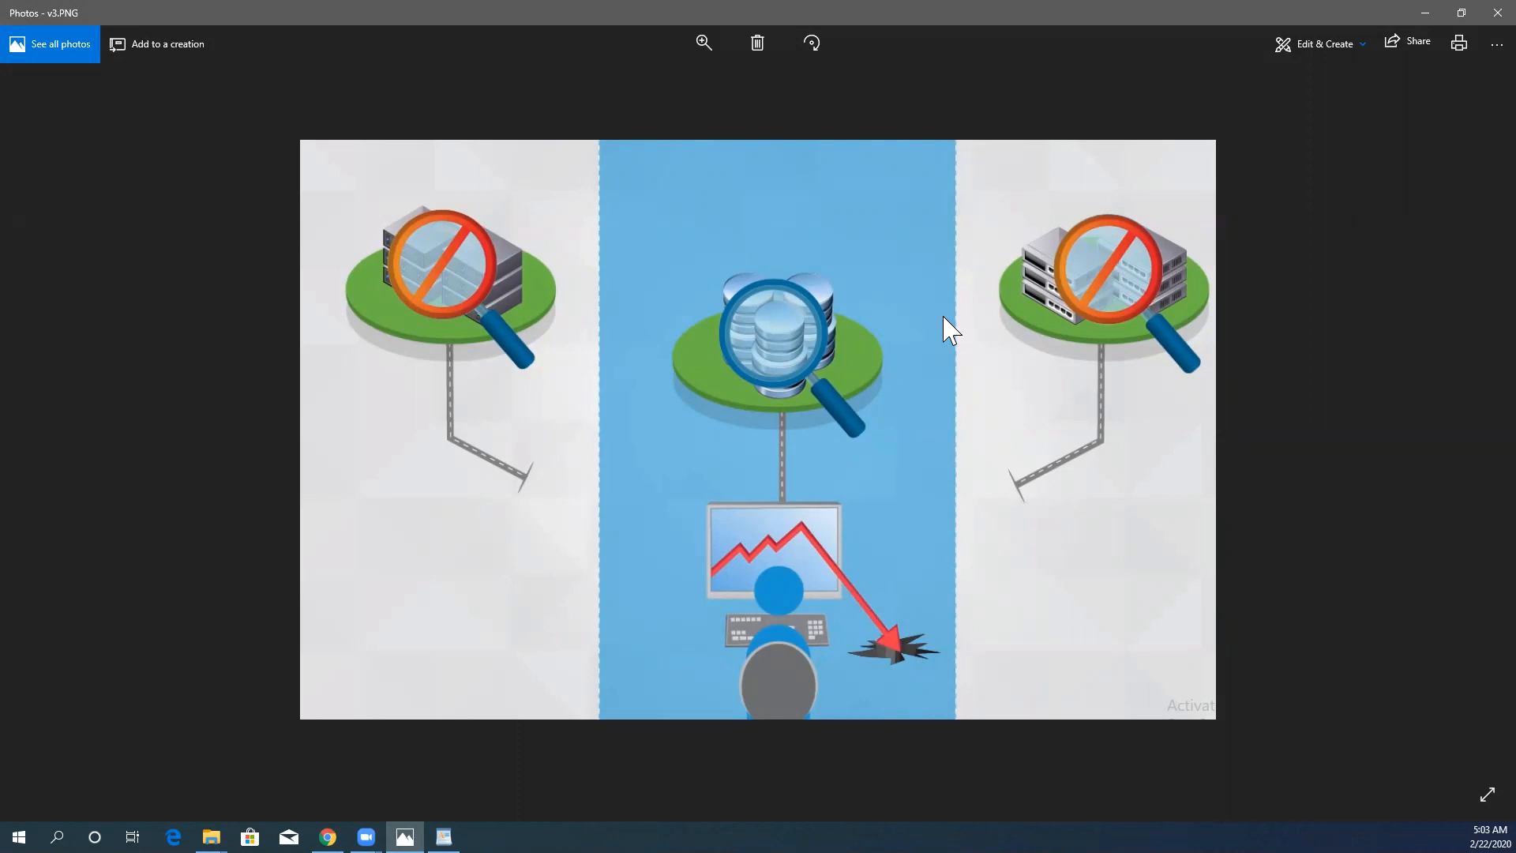
mouse_move(904, 143)
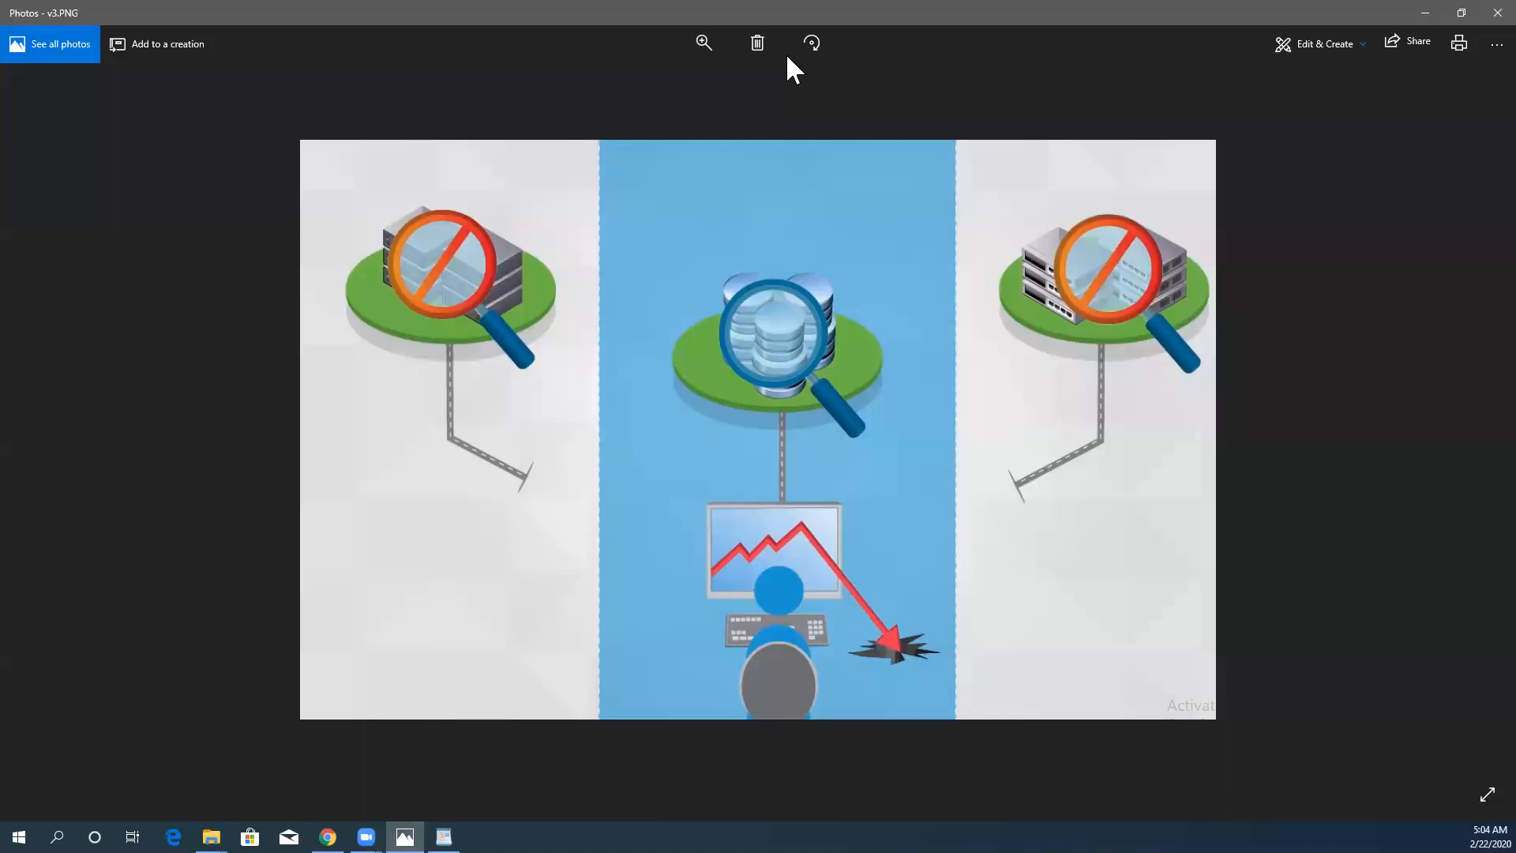
mouse_move(873, 638)
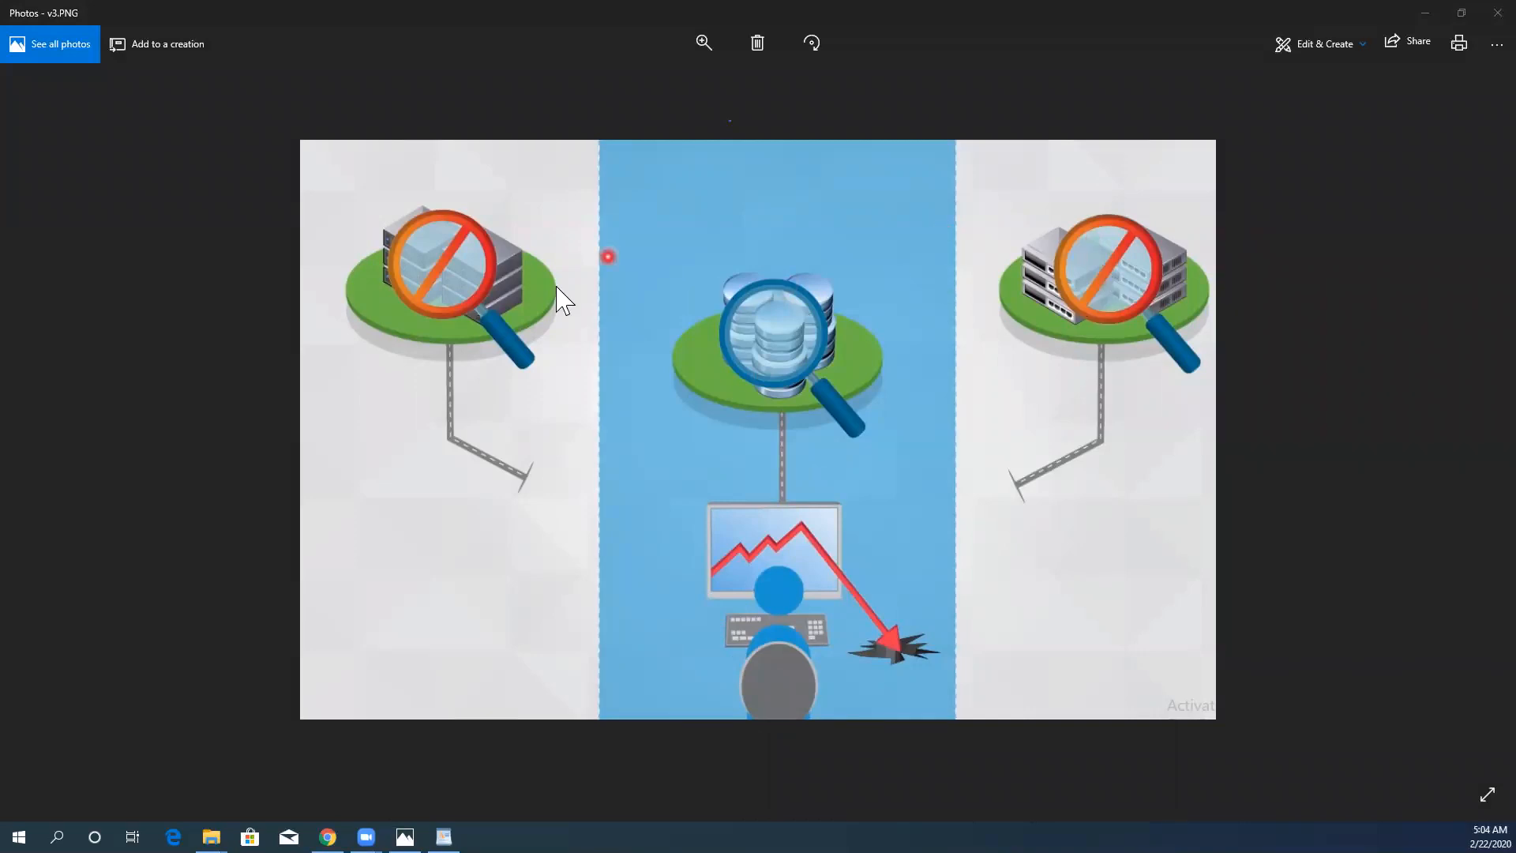
mouse_move(957, 128)
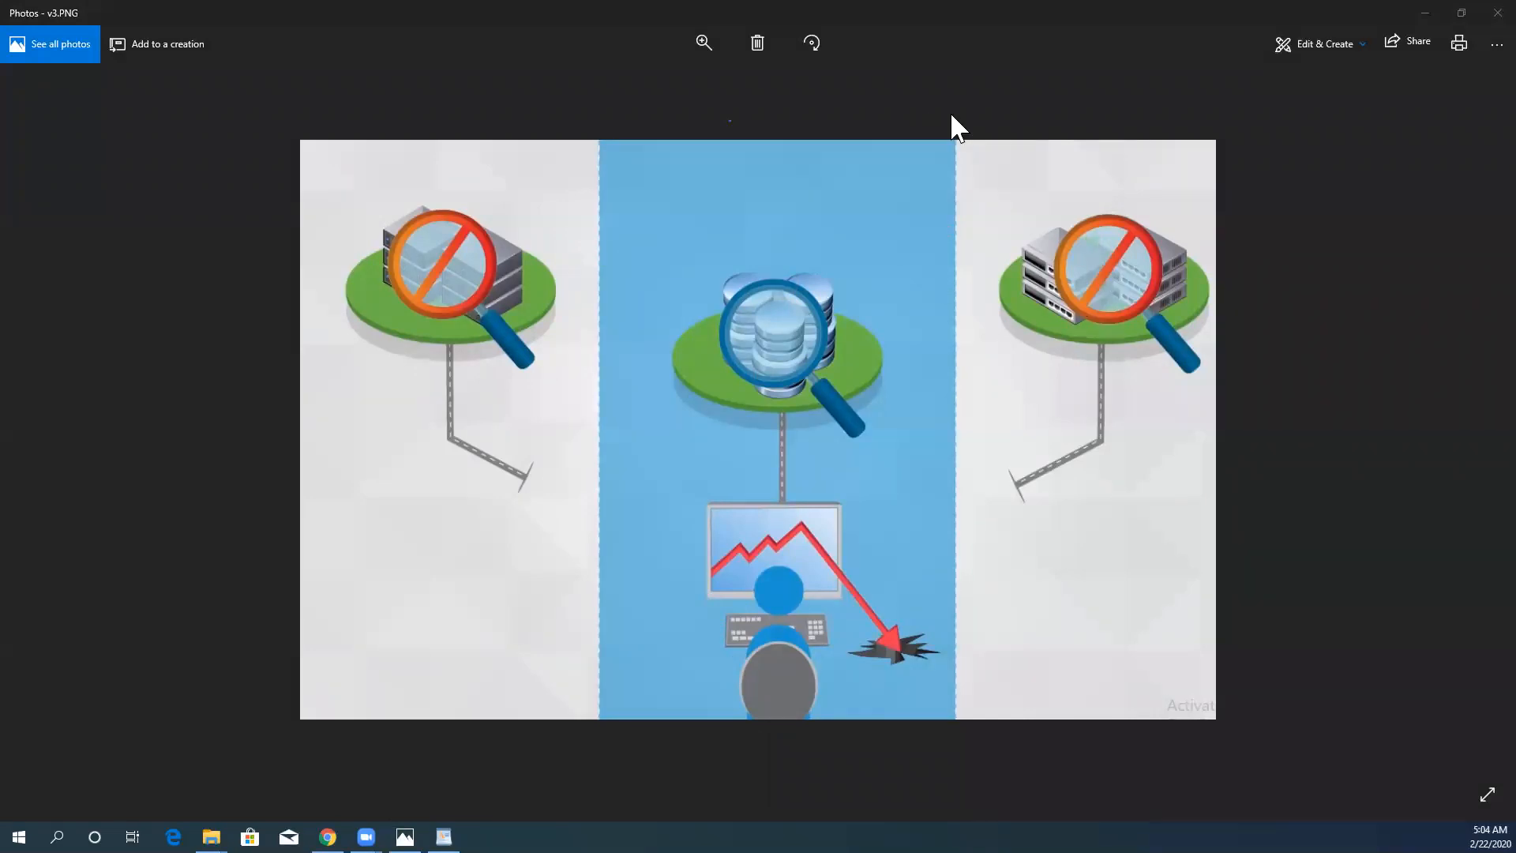